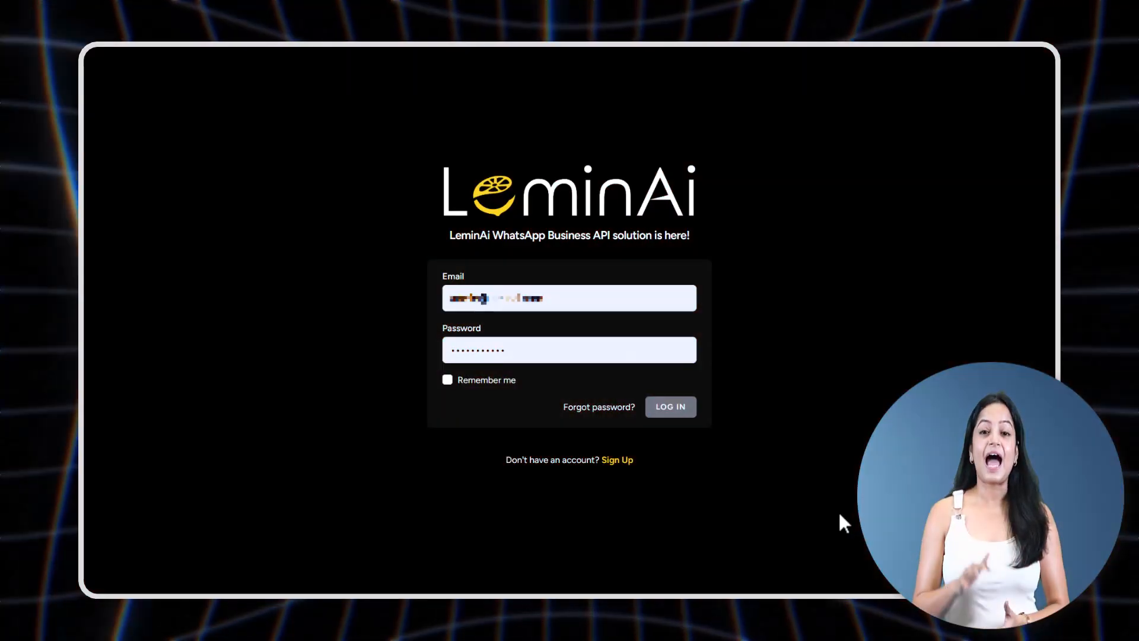
# Sign in with the pre-filled email and password to reach the dashboard.
pyautogui.click(671, 407)
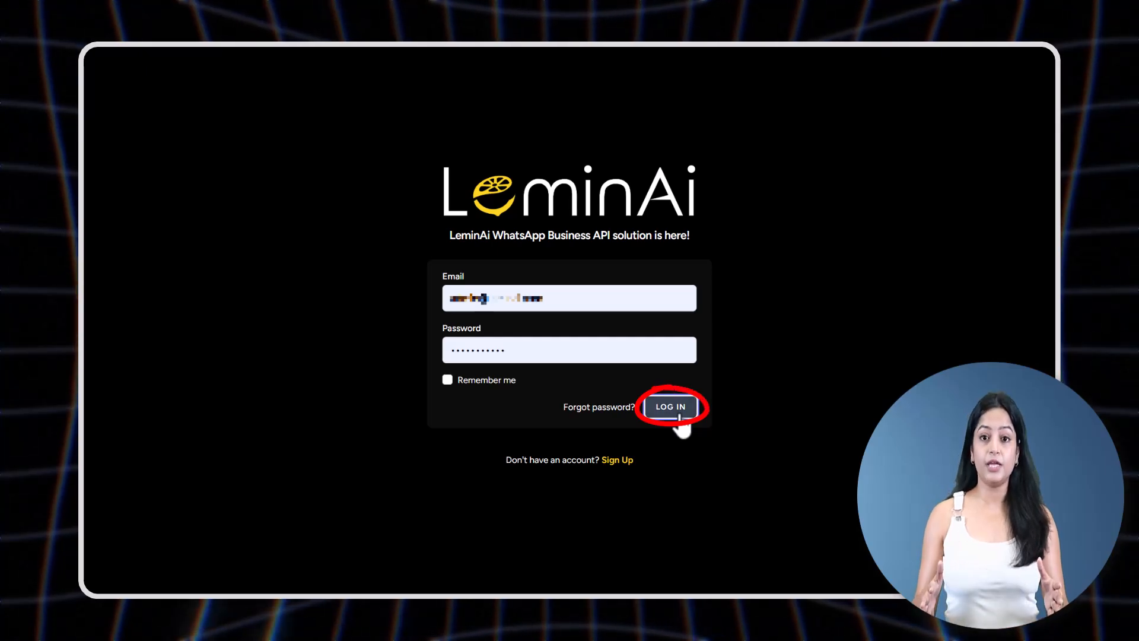
pyautogui.click(671, 406)
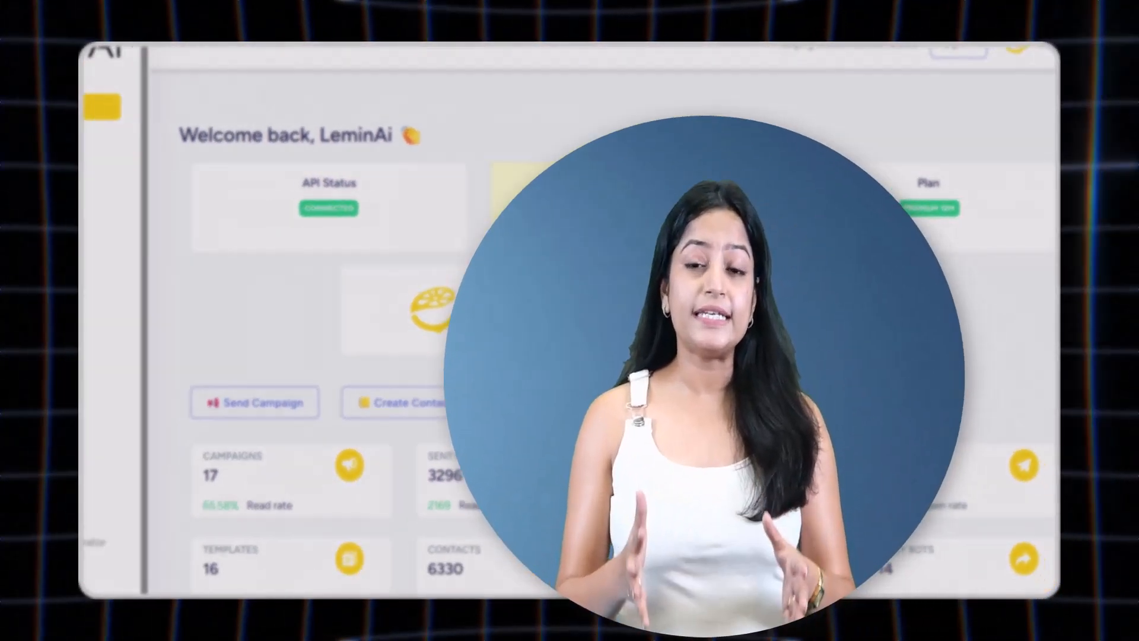
# View the Insights credit usage breakdown from the sidebar.
pyautogui.click(118, 202)
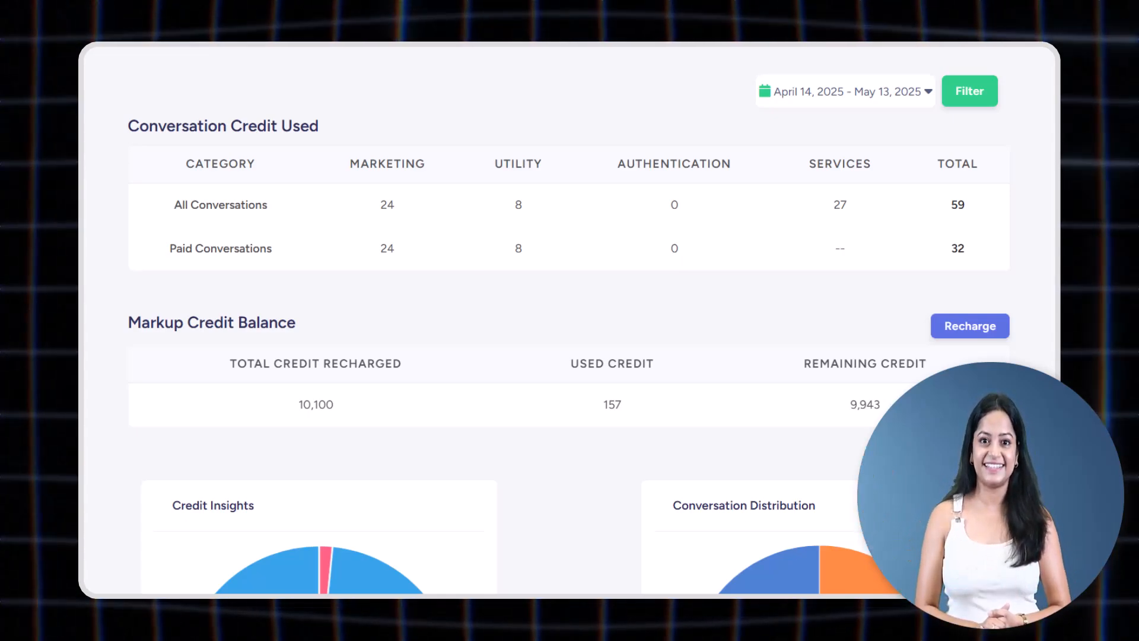
pyautogui.scroll(-3)
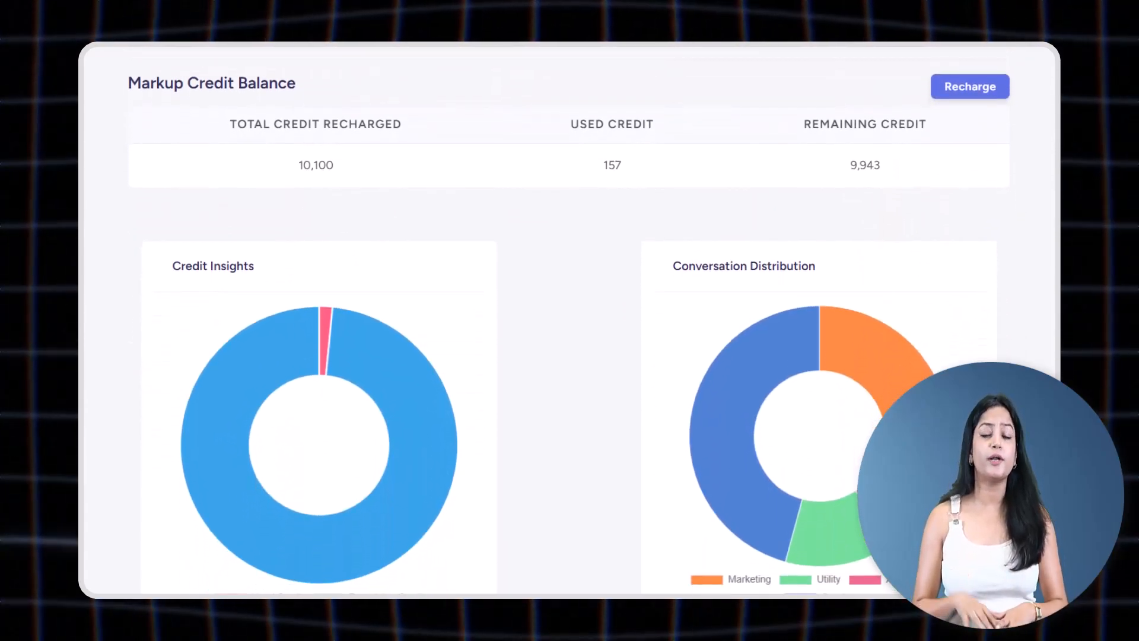
pyautogui.doubleClick(151, 83)
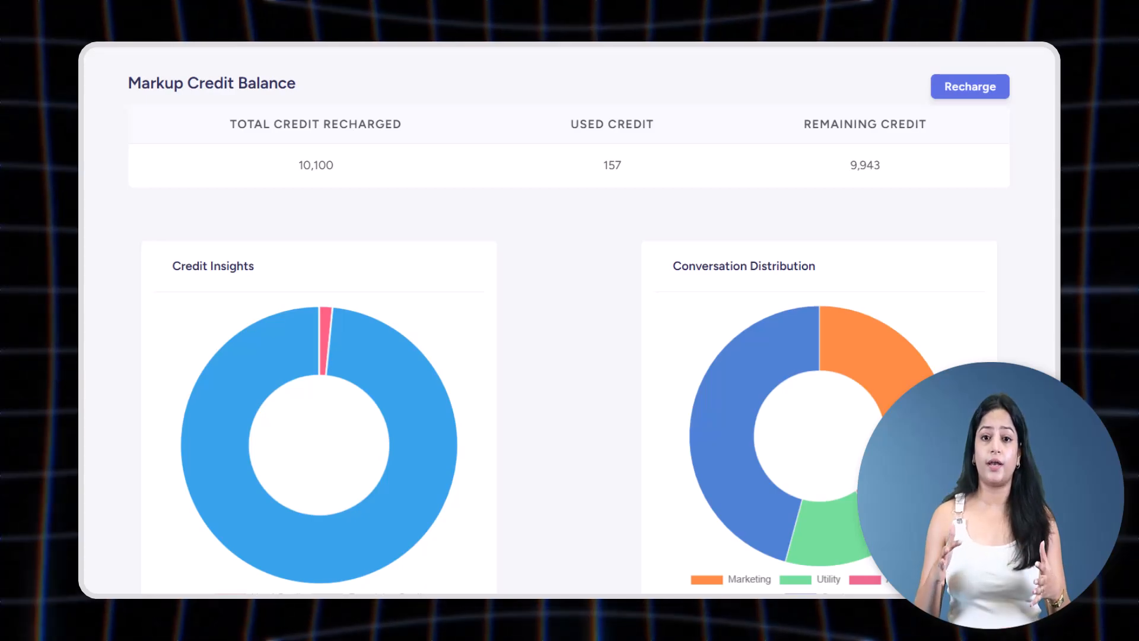
pyautogui.click(970, 85)
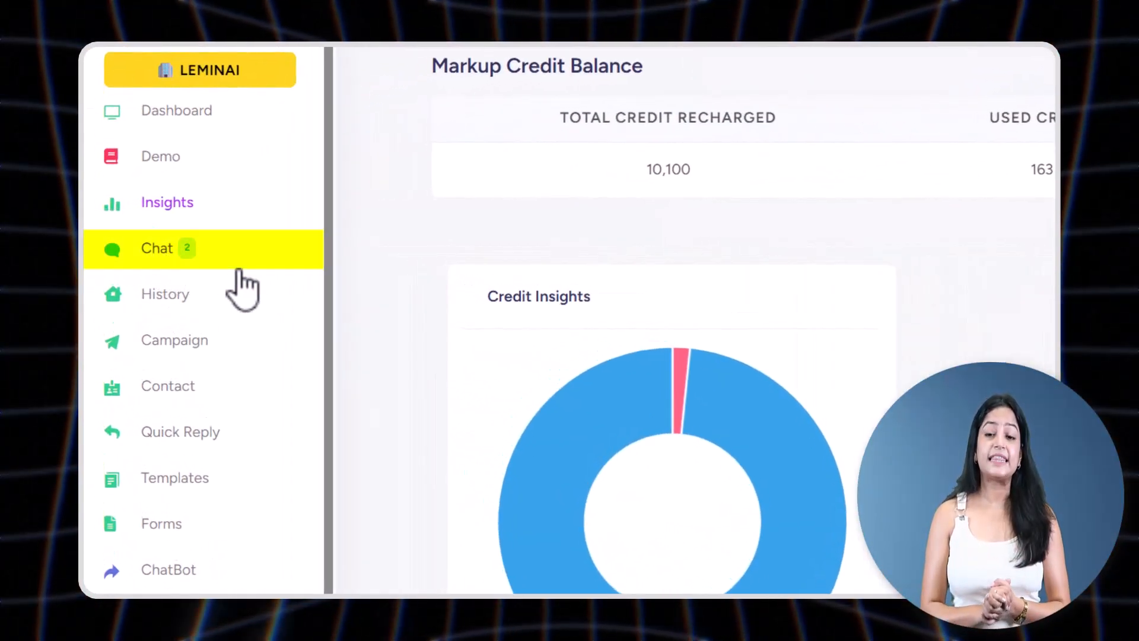
# Browse the Chat inbox, filtering to unread conversations and back to all.
pyautogui.click(156, 248)
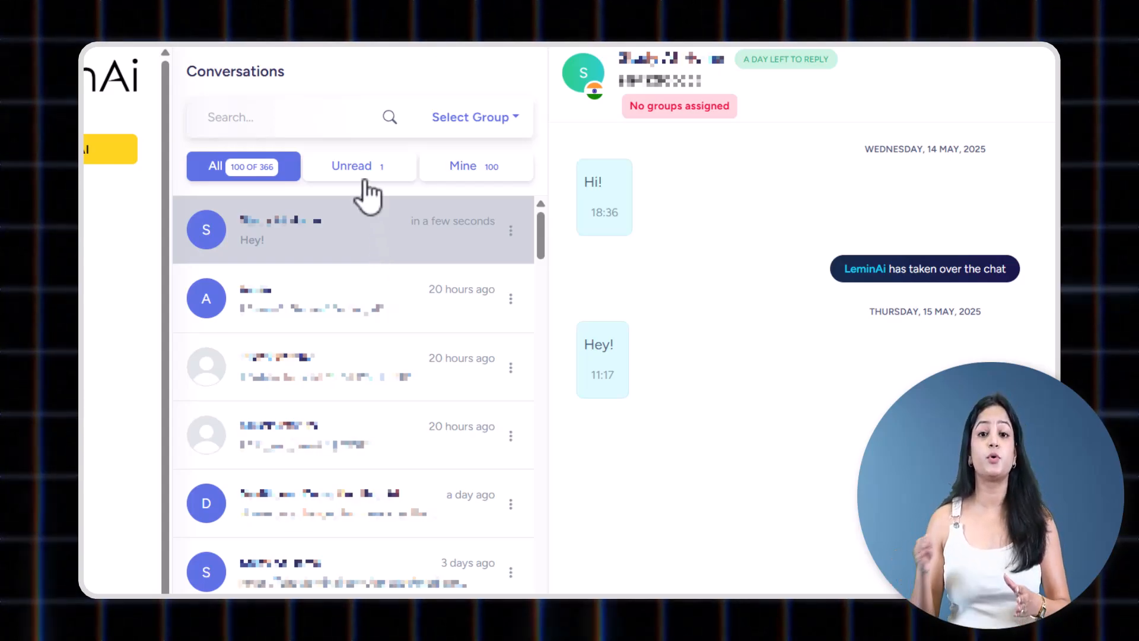
pyautogui.click(359, 166)
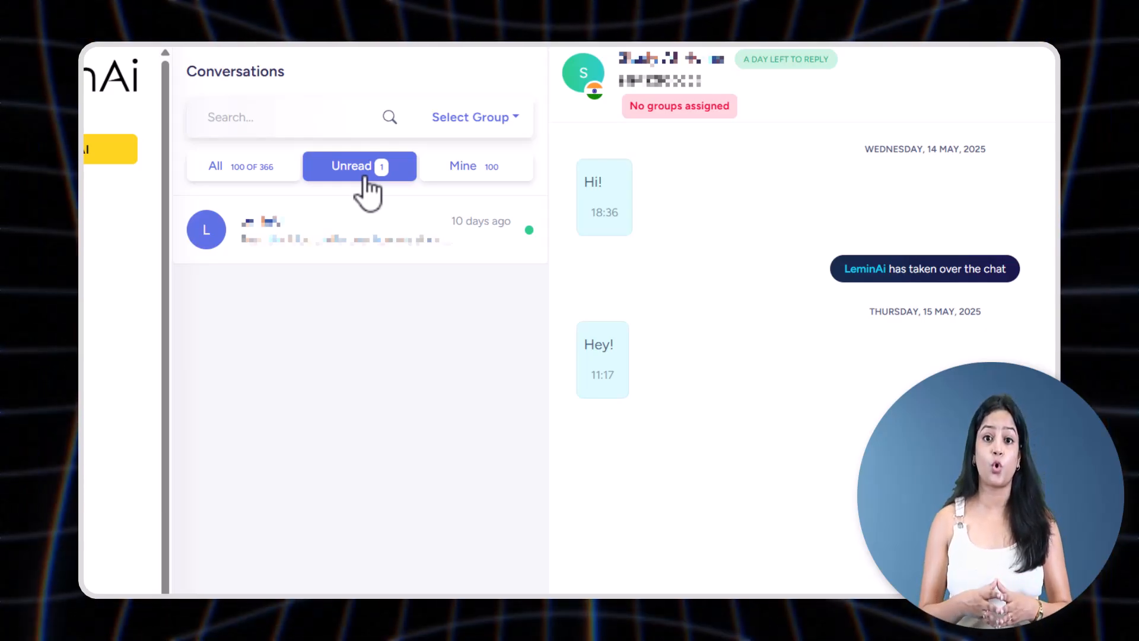
pyautogui.click(472, 166)
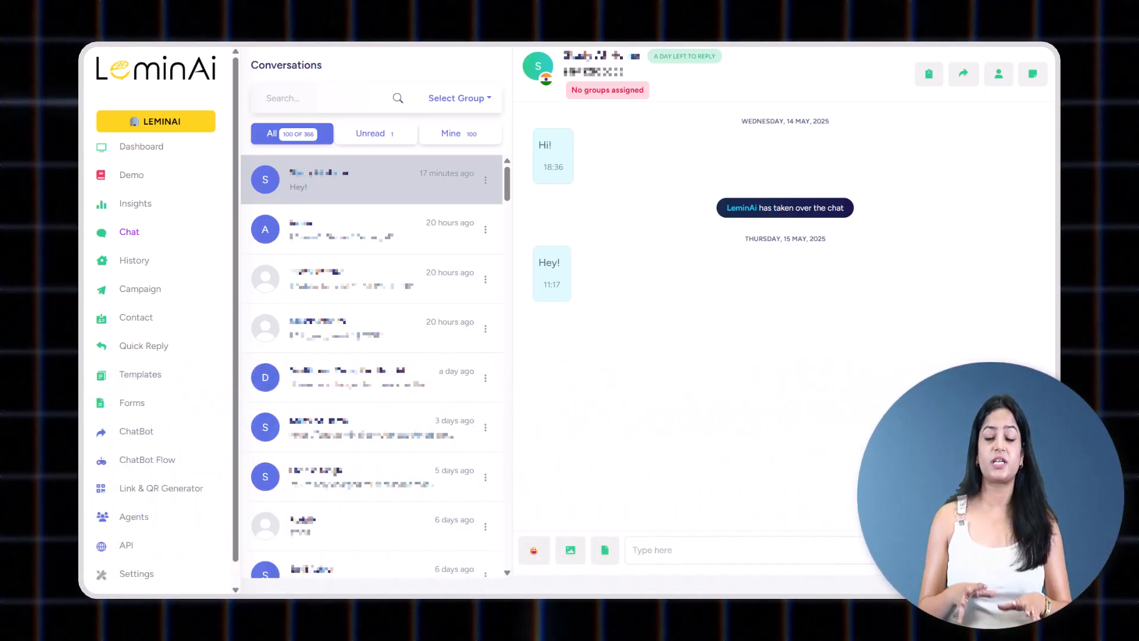
# Review the conversation's contact details, assignee and notes, then close the panel.
pyautogui.click(999, 74)
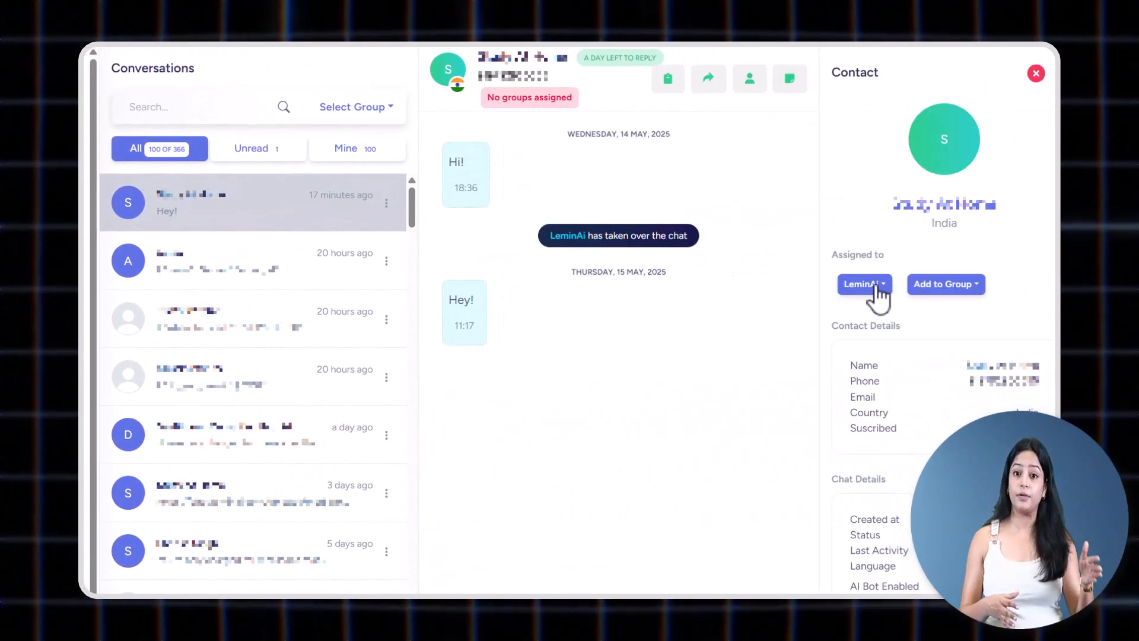
pyautogui.click(864, 284)
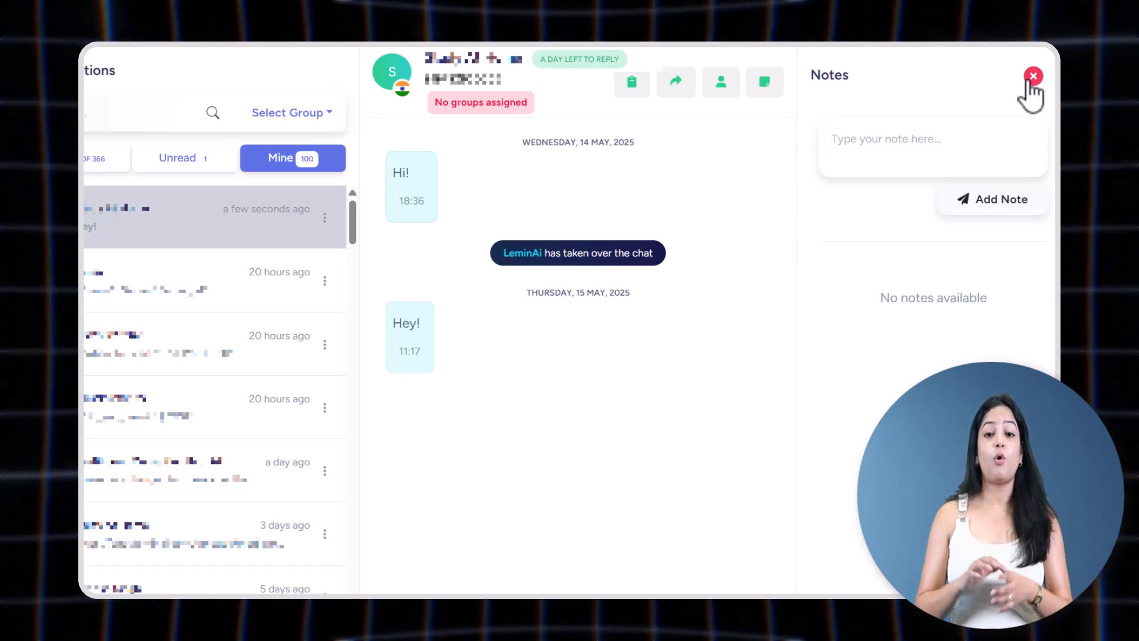
pyautogui.click(1032, 76)
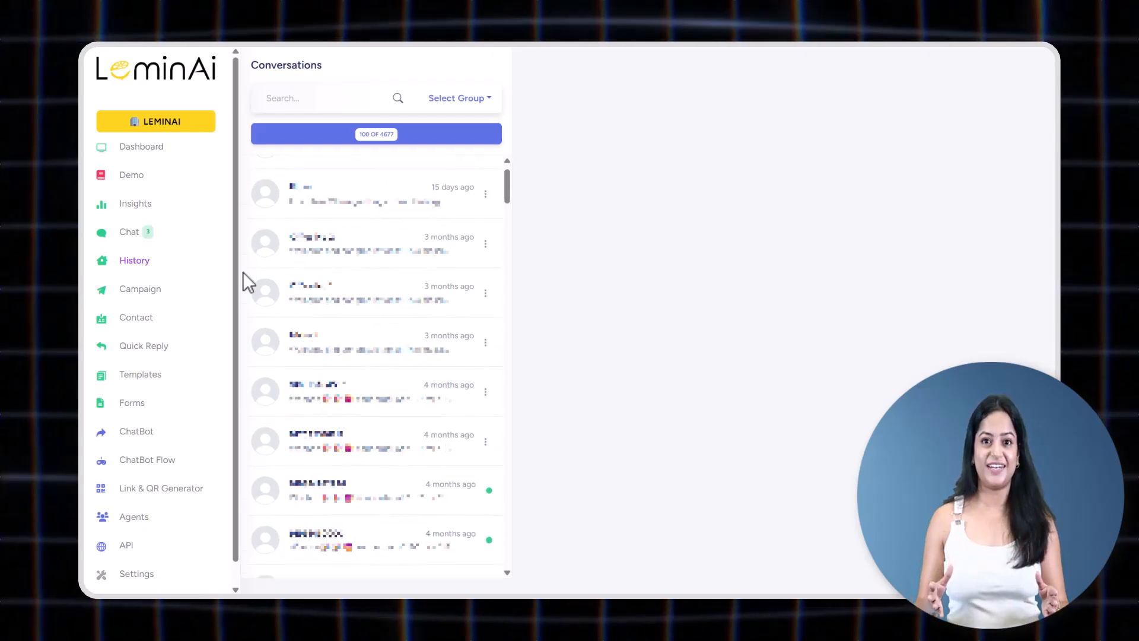
# Scroll through the History list to conversations from about four months ago.
pyautogui.scroll(-3)
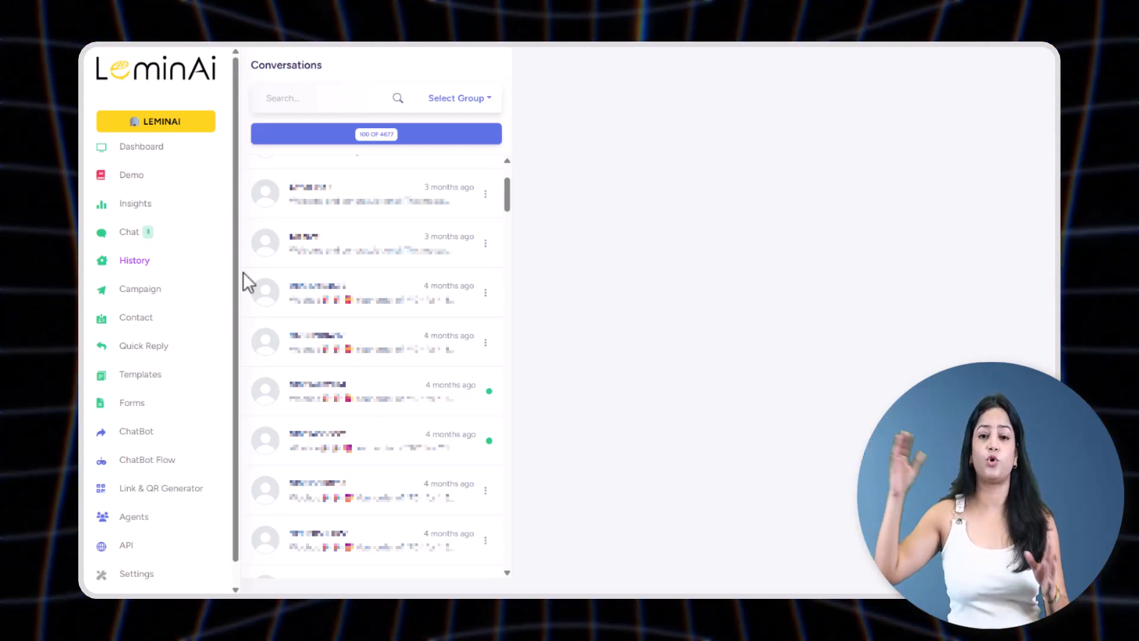
pyautogui.scroll(-3)
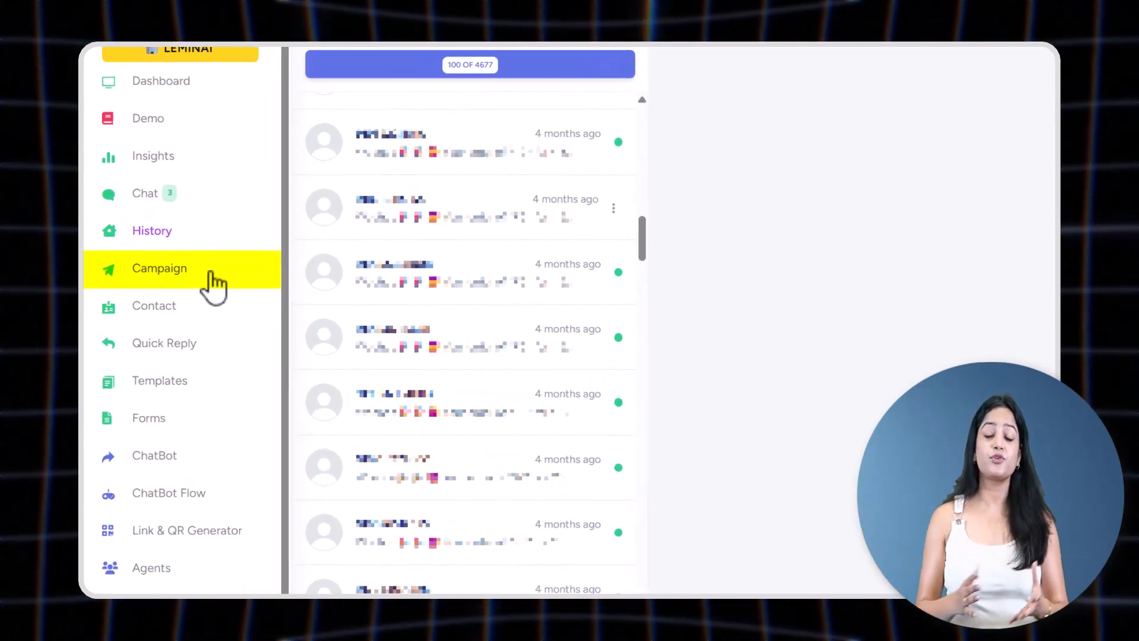
# Go to the Campaign overview and start a new Send Campaign form.
pyautogui.click(159, 268)
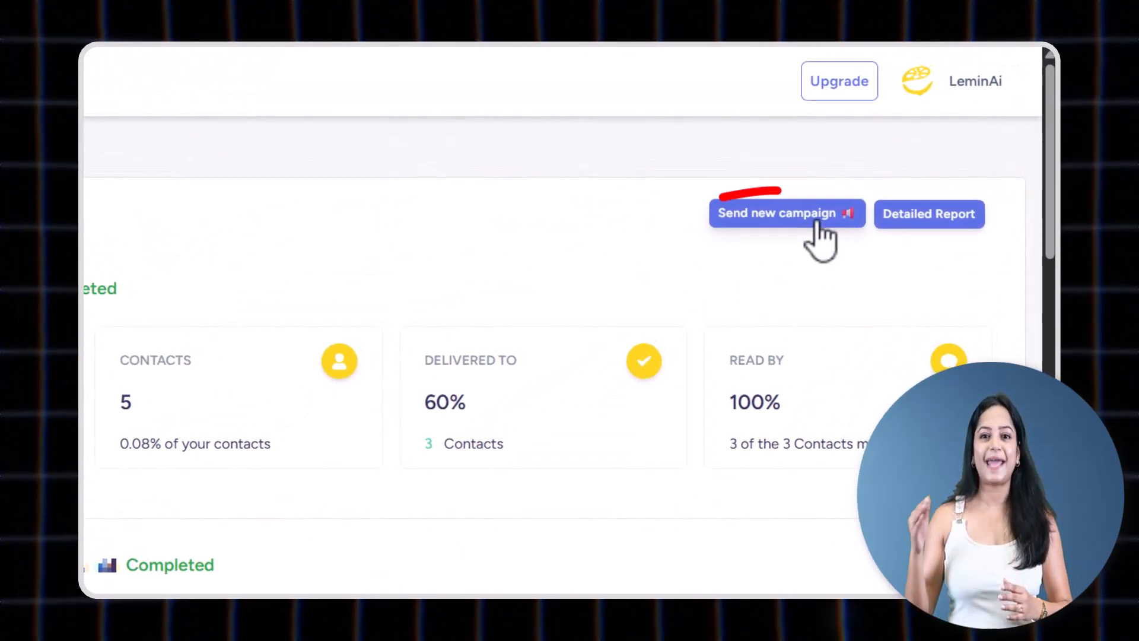
pyautogui.click(787, 214)
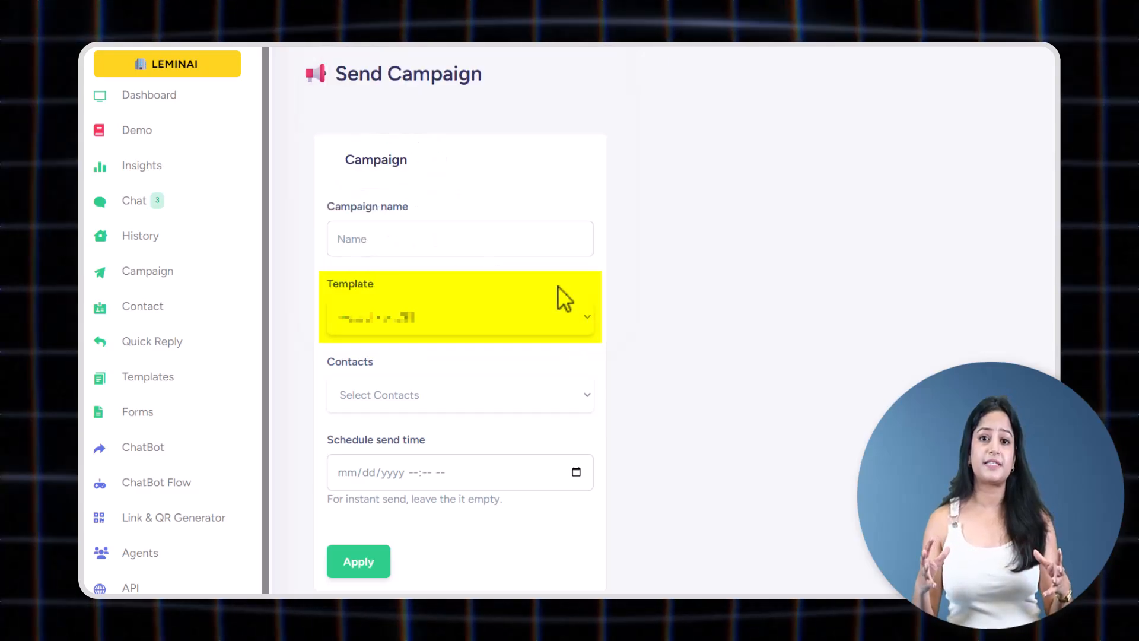
# Select the campaign's contacts and begin entering the scheduled send date.
pyautogui.click(460, 395)
pyautogui.write('06/06/')
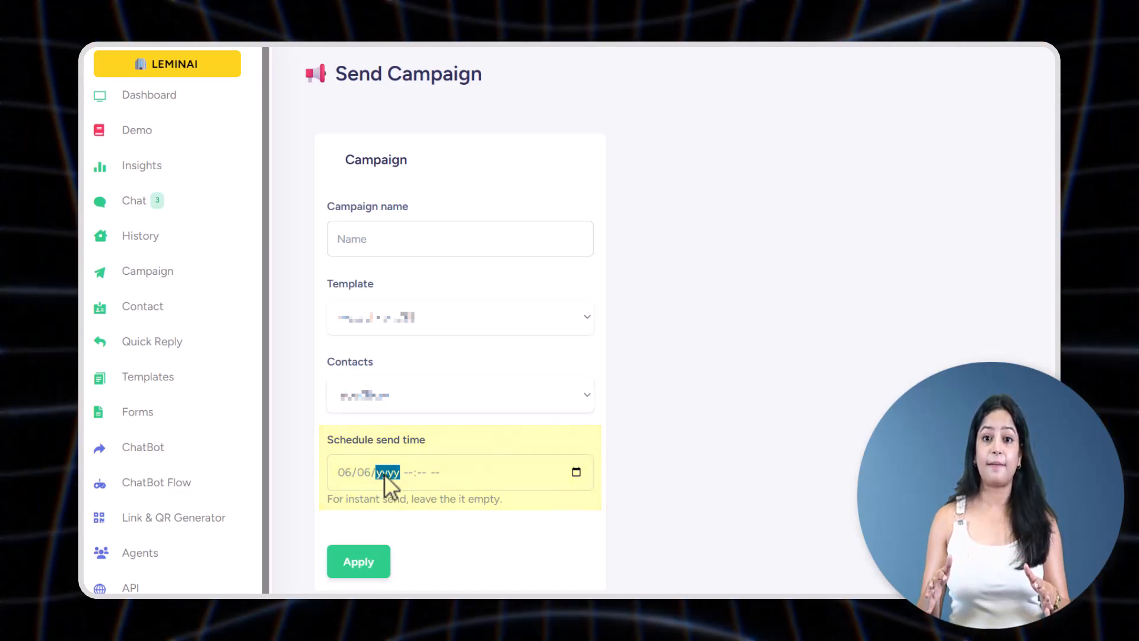
pyautogui.write('0020')
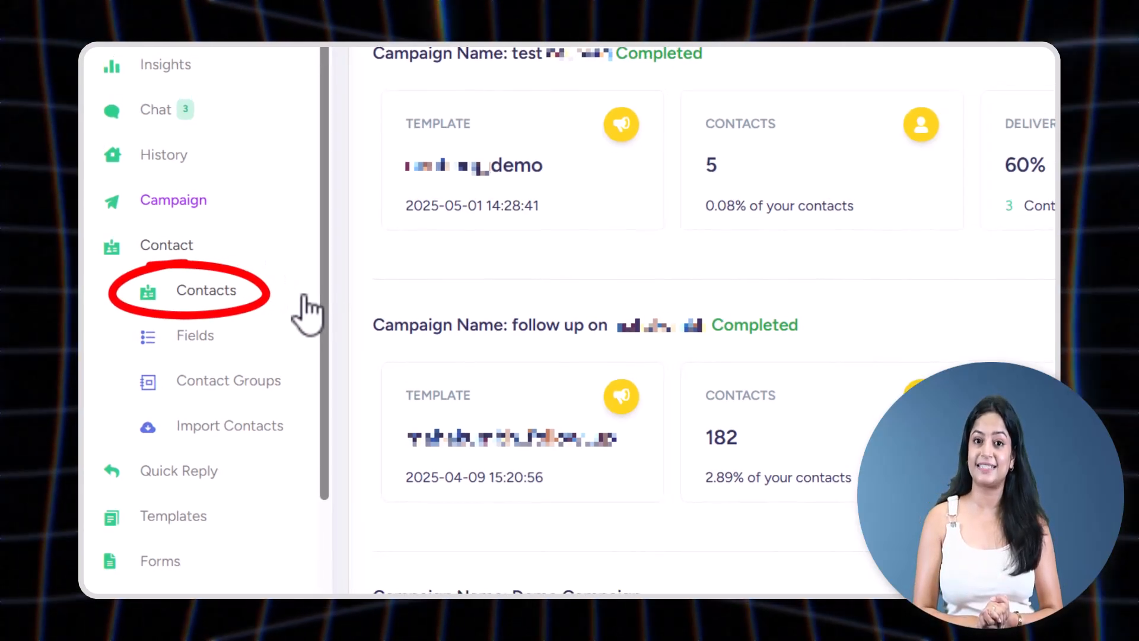
# Show the Contacts list with phone numbers and subscribed status.
pyautogui.click(207, 289)
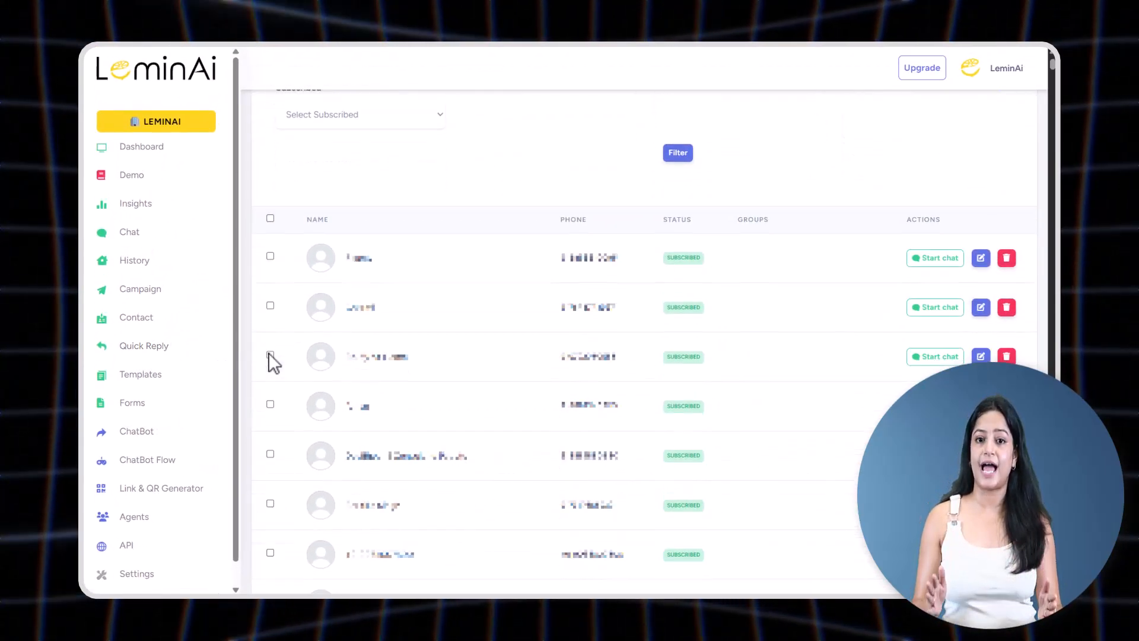
pyautogui.scroll(-3)
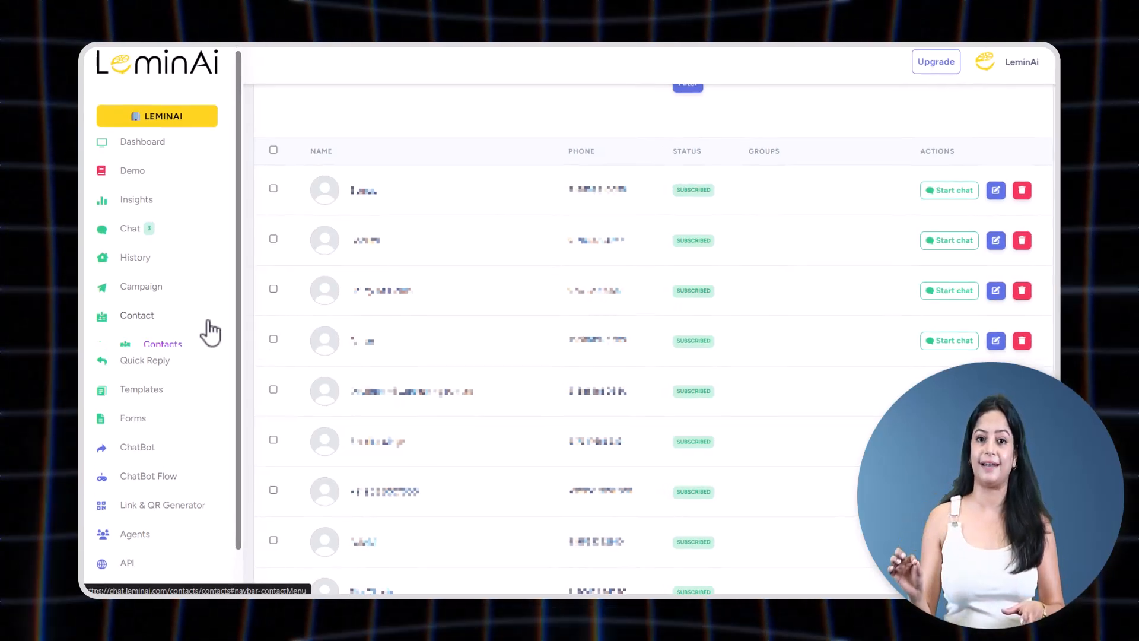
# Preview the new custom contact field form and choose a data type.
pyautogui.click(141, 390)
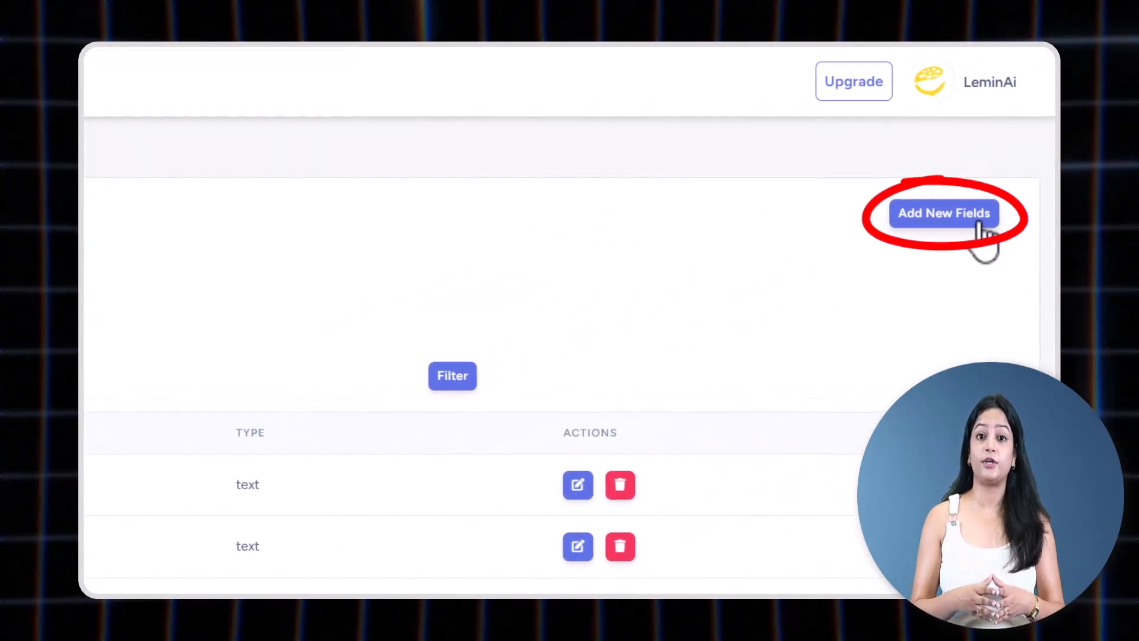
pyautogui.click(943, 213)
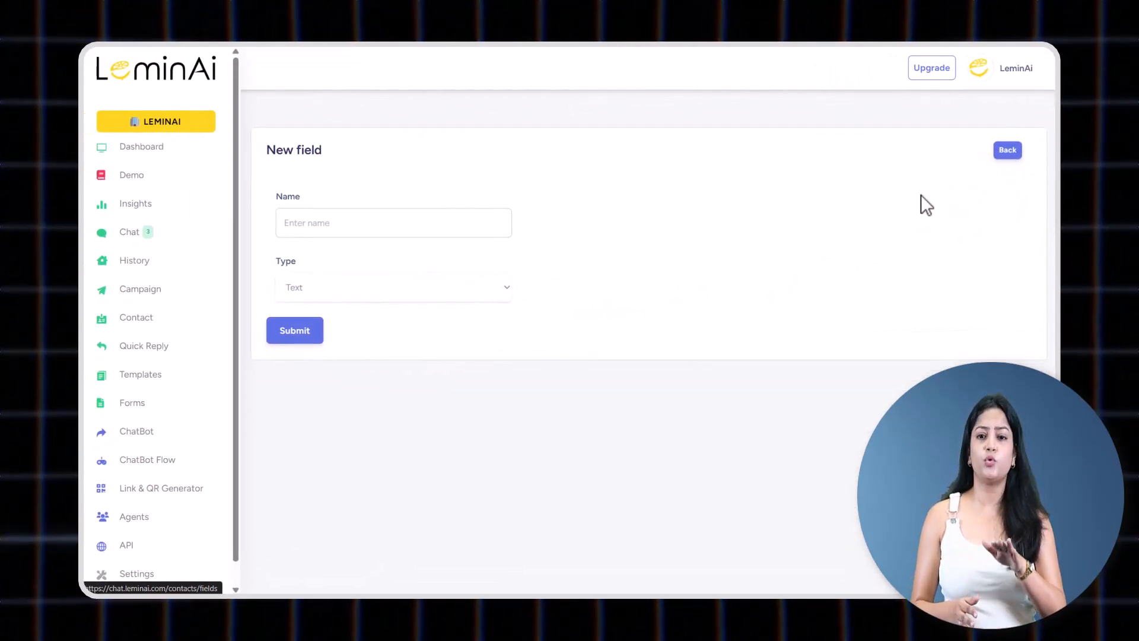
pyautogui.click(391, 287)
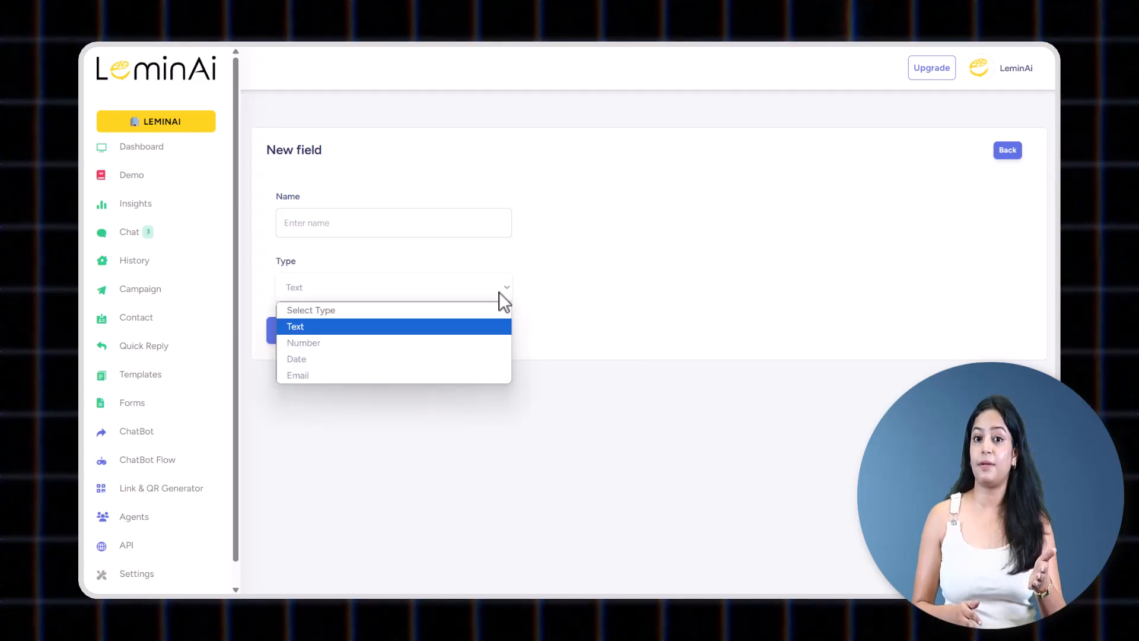
pyautogui.click(294, 327)
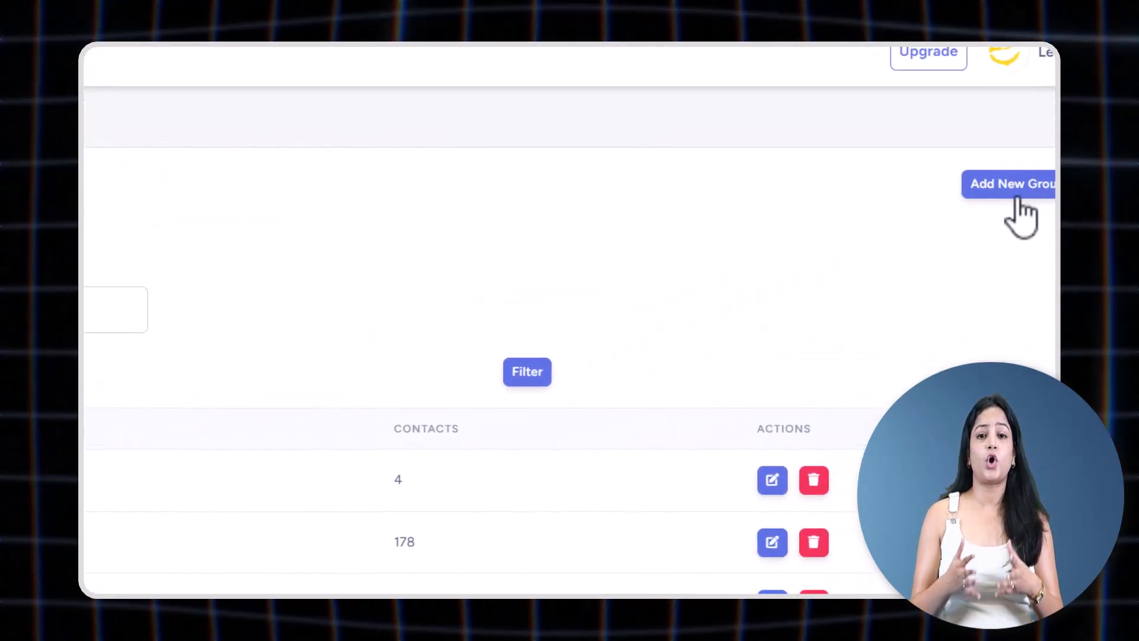
# Start a new contact group, then go to the CSV Import Contacts page.
pyautogui.click(1011, 182)
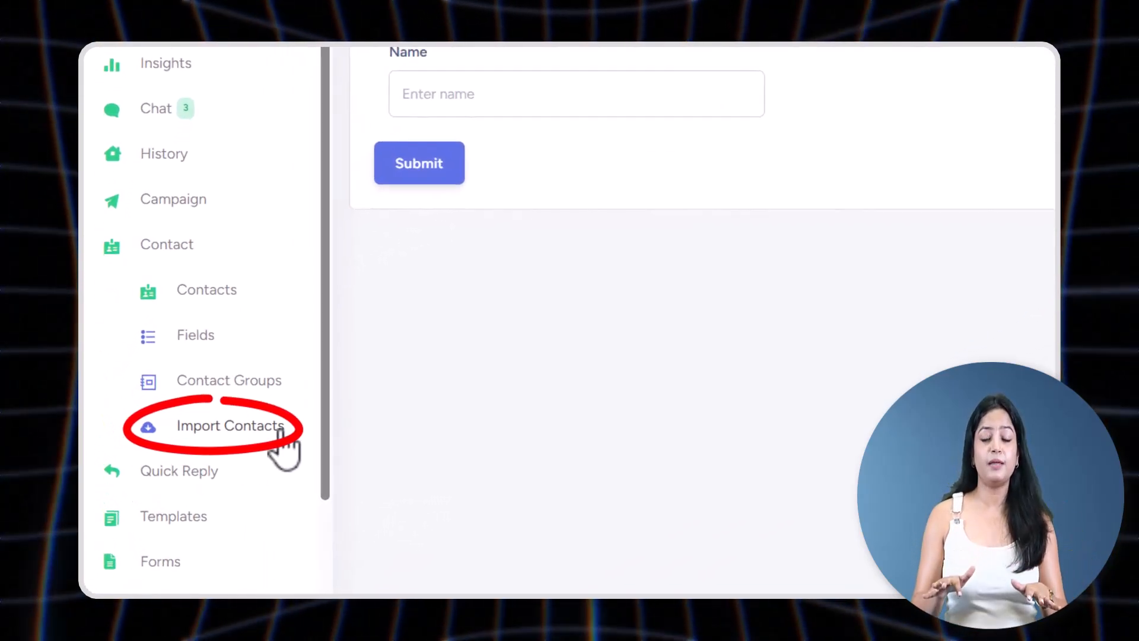
pyautogui.click(230, 425)
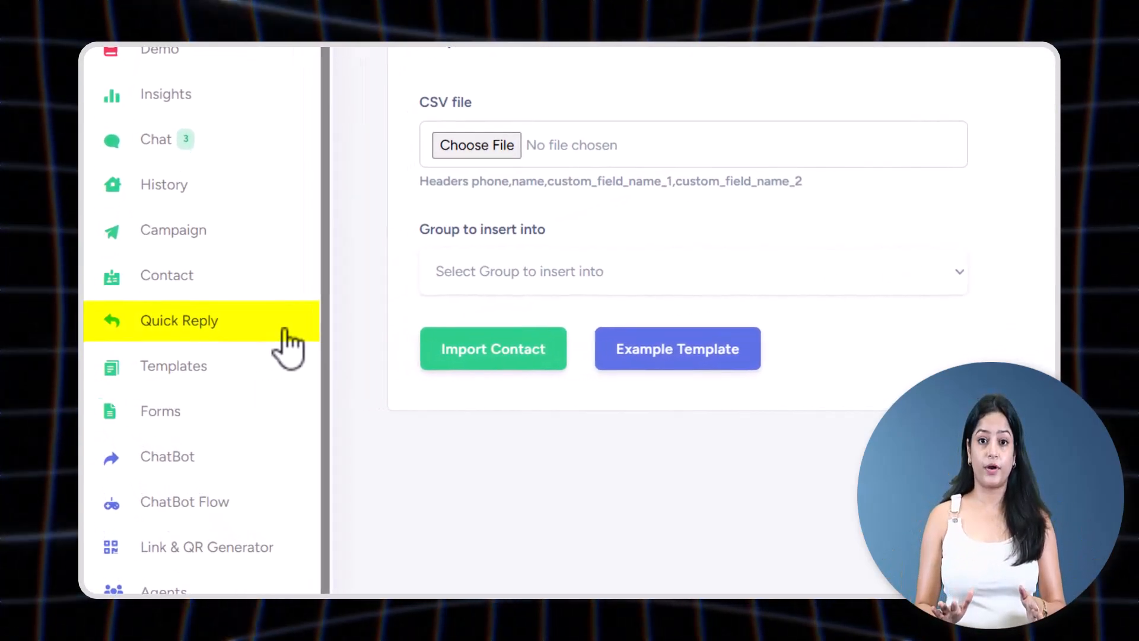
# View the Quick Replies list and start a new quick reply before reaching the Templates page.
pyautogui.click(178, 321)
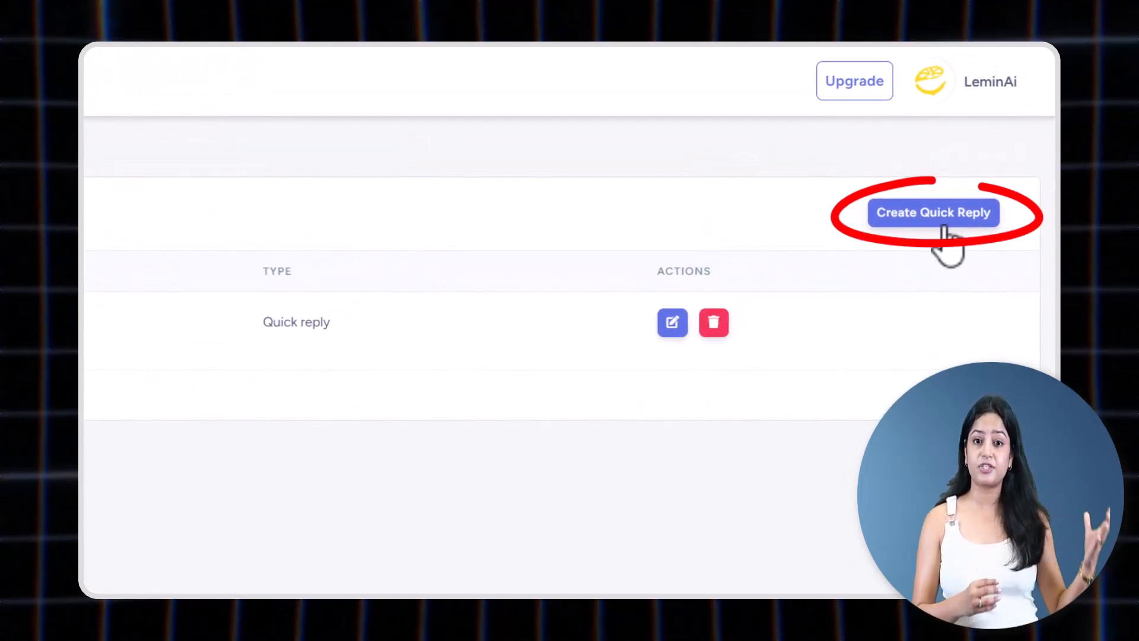
pyautogui.click(933, 212)
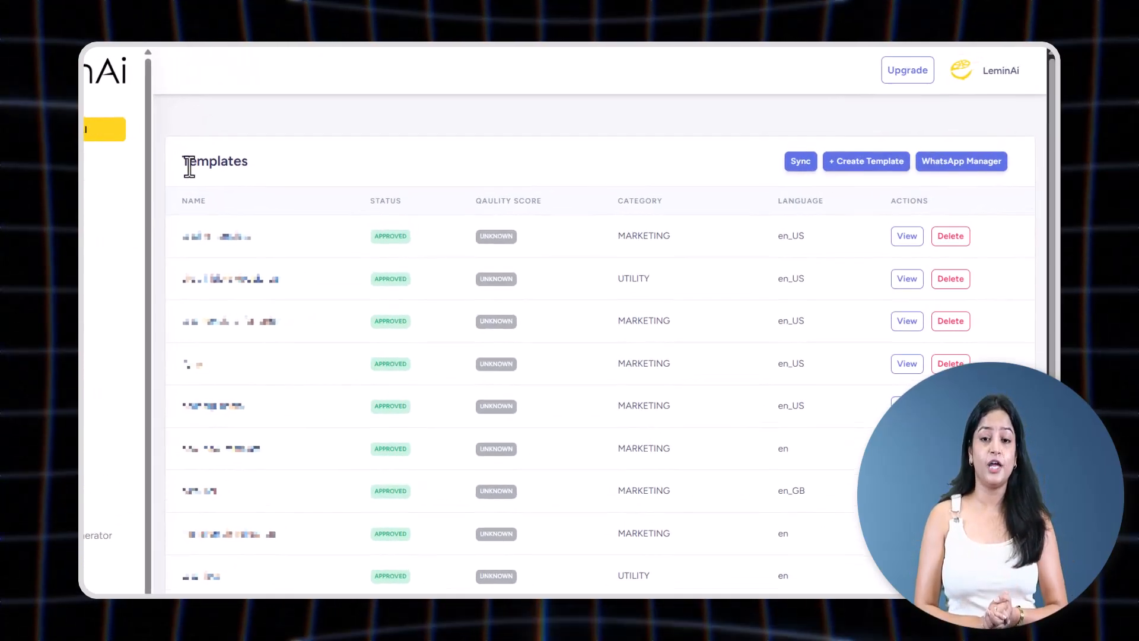
# Start a new Marketing template in English (US), reviewing the category choices and the empty Body field.
pyautogui.click(867, 162)
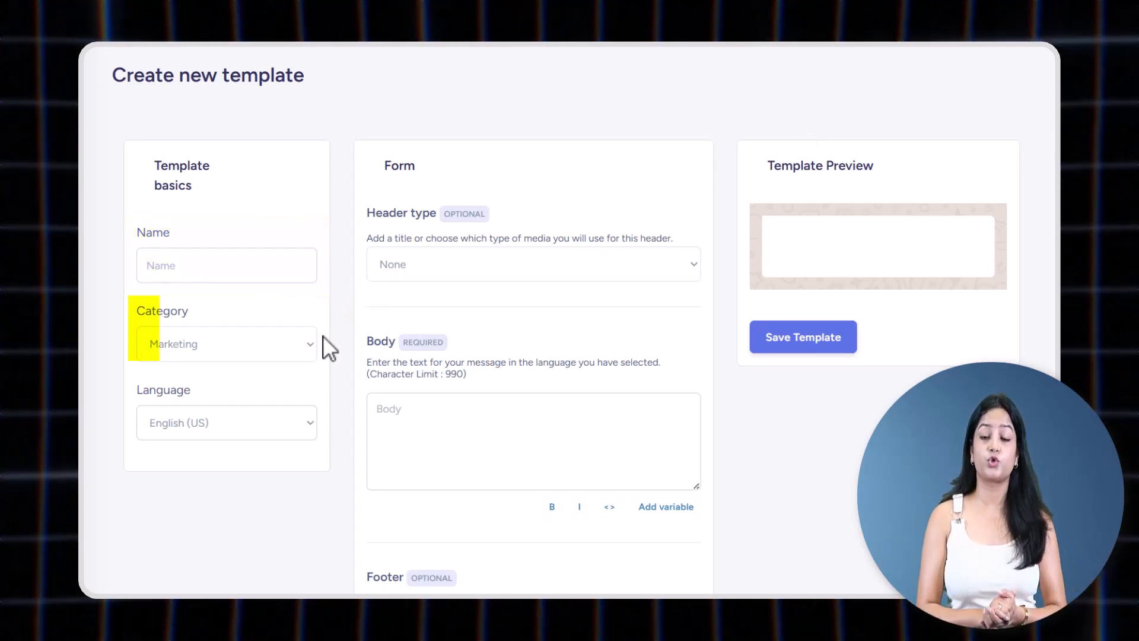
pyautogui.click(225, 344)
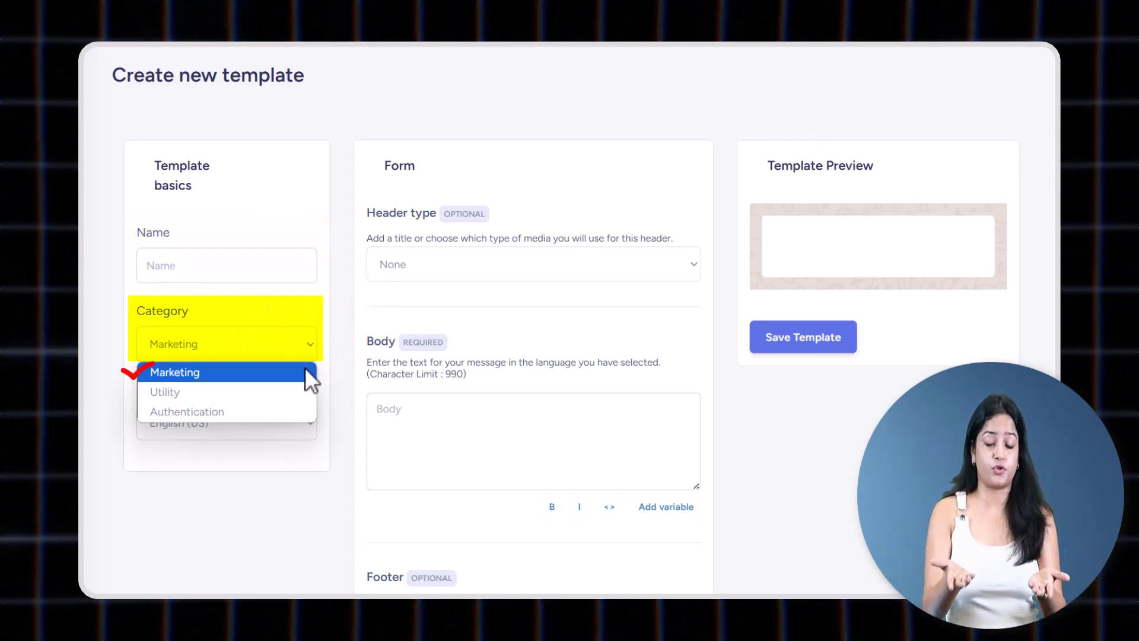
pyautogui.moveTo(308, 391)
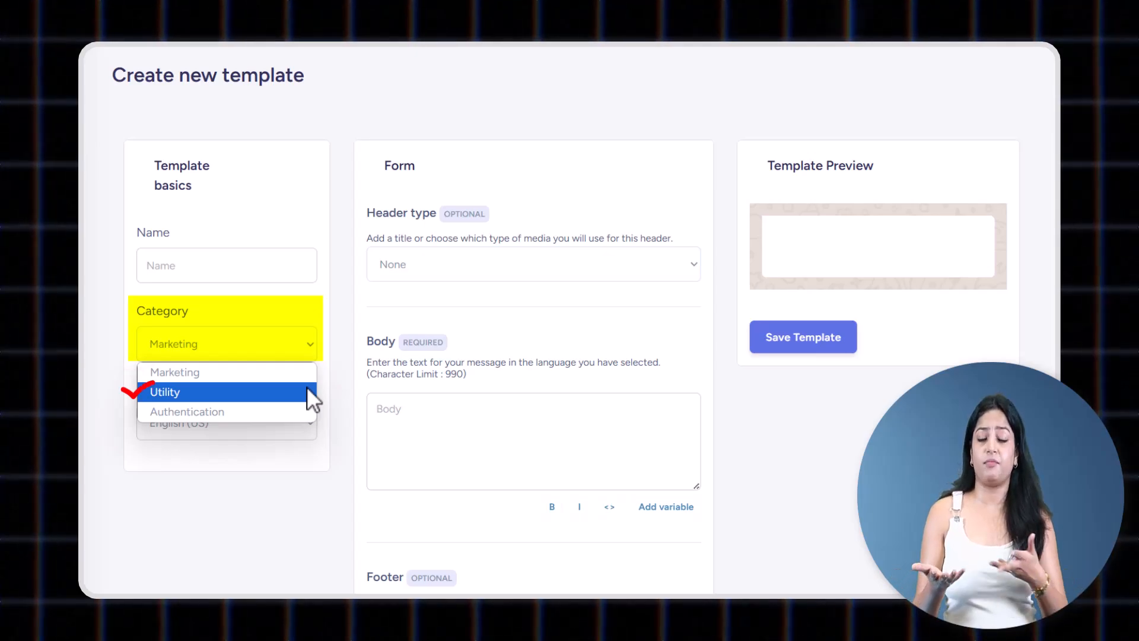
pyautogui.moveTo(188, 412)
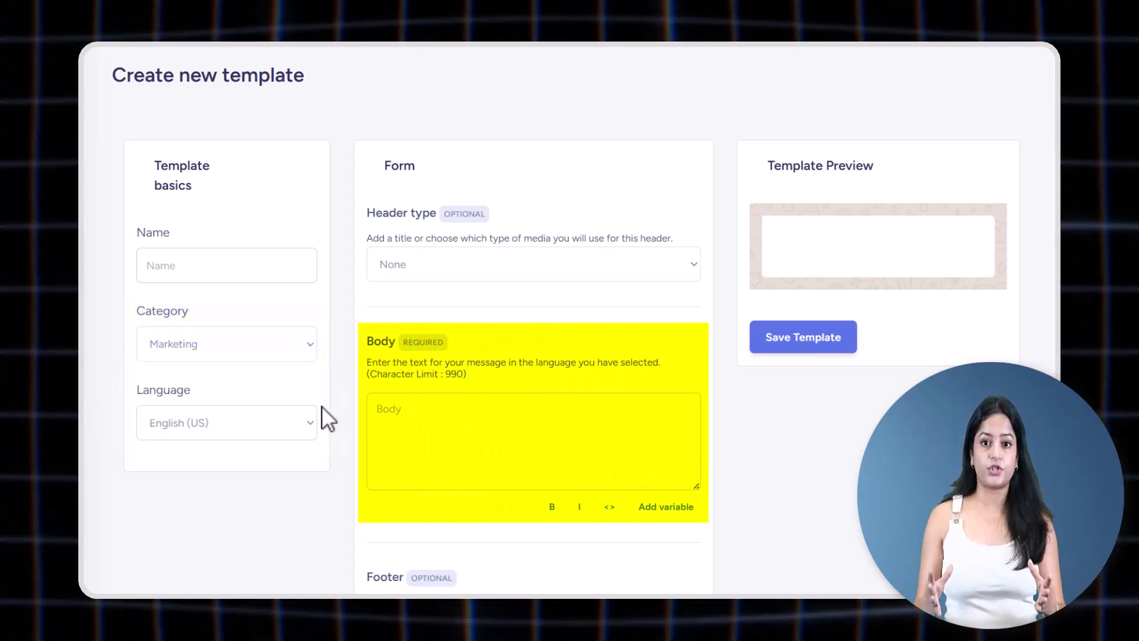
pyautogui.click(532, 263)
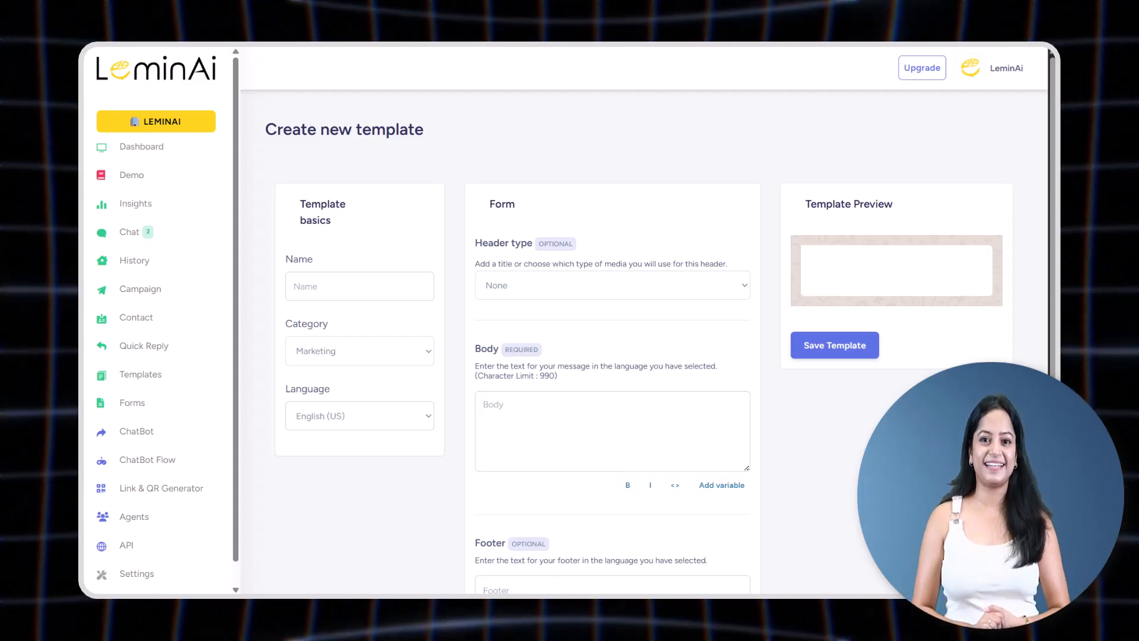
# View the text and template bots with their triggers and begin a template-based chatbot.
pyautogui.click(136, 432)
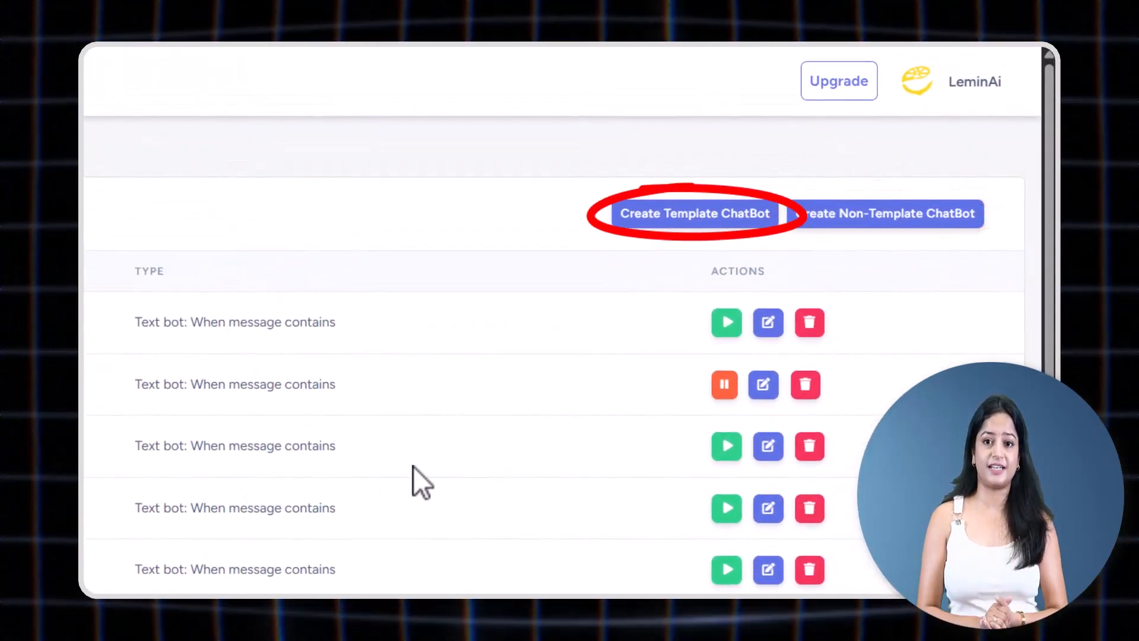
pyautogui.click(696, 214)
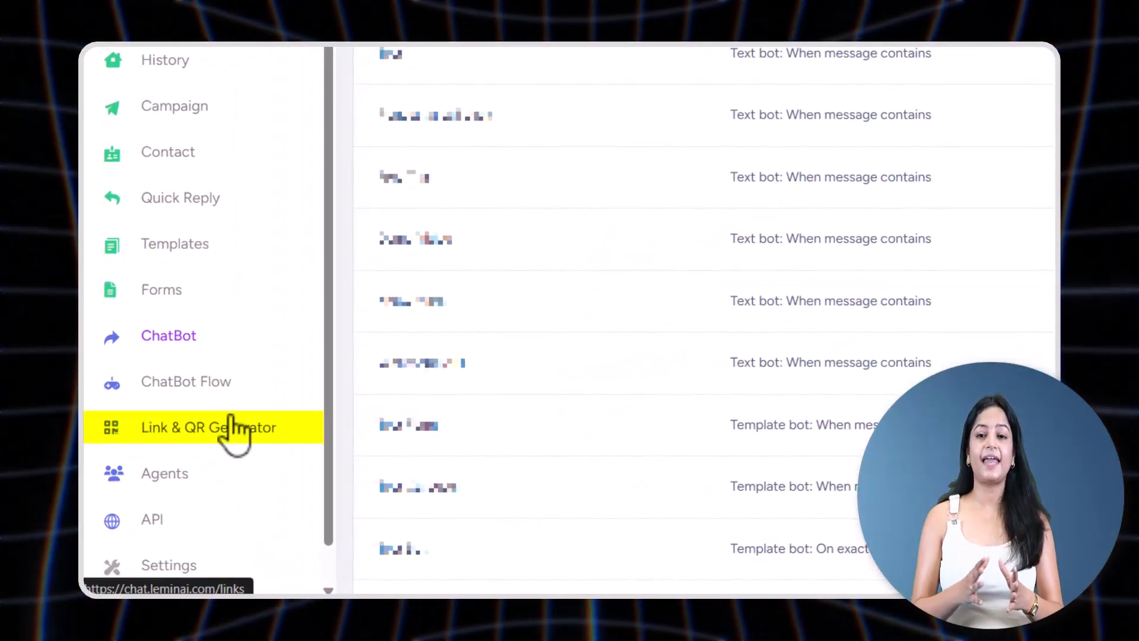
# Show the Link & QR Generator with its generated WhatsApp link and send the chatbot test message.
pyautogui.click(209, 427)
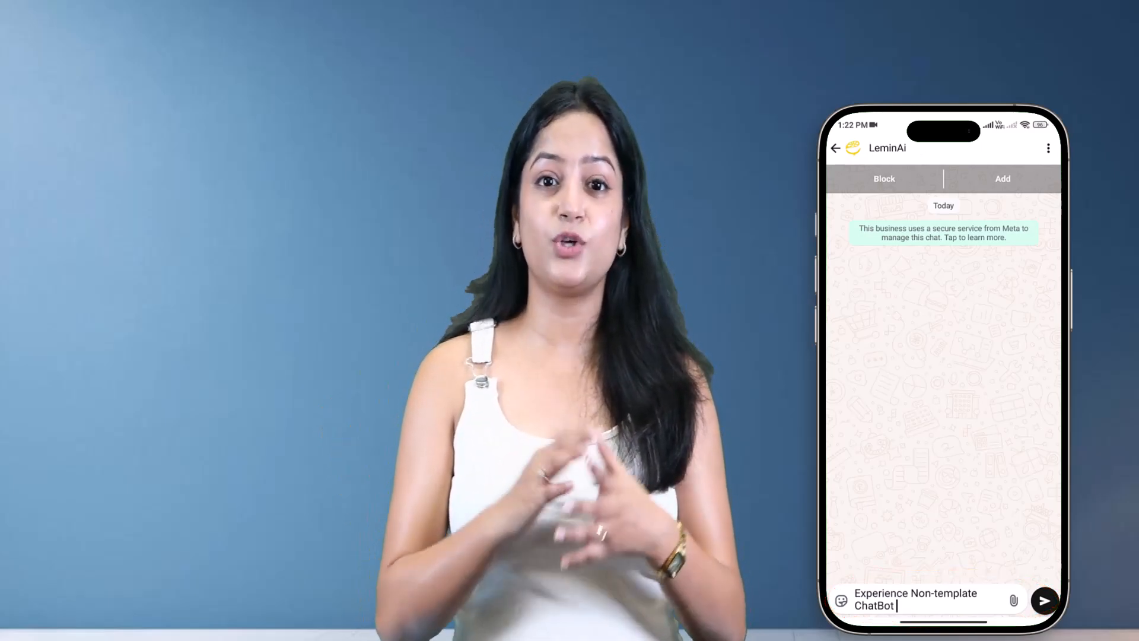
pyautogui.click(1042, 601)
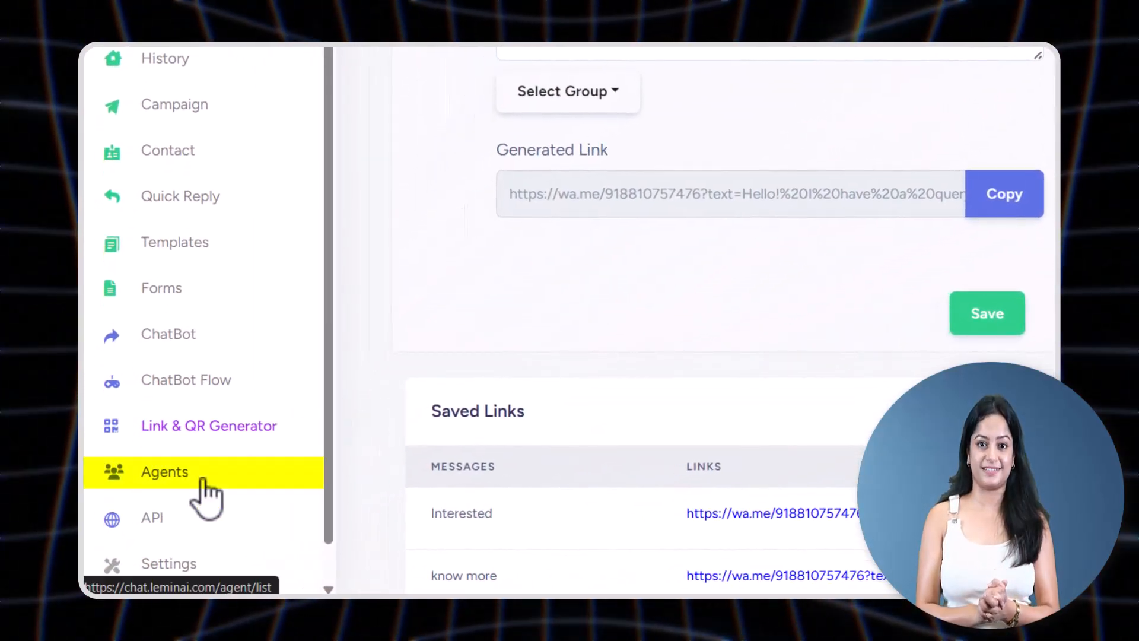
# View the Agents list with its one existing agent and begin adding a new agent.
pyautogui.click(164, 472)
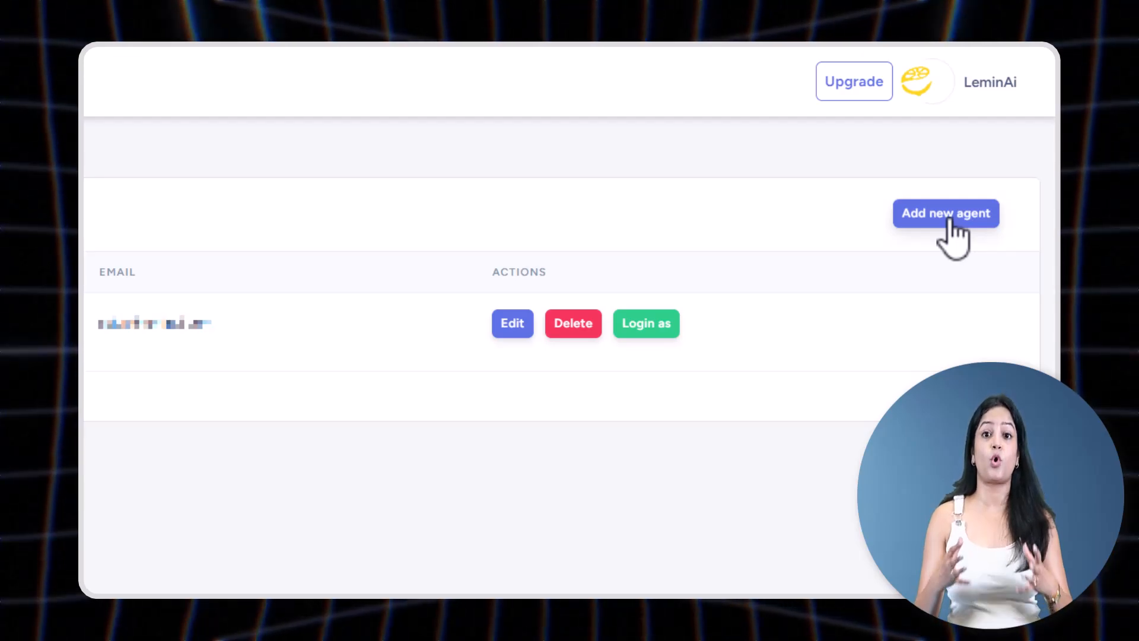
pyautogui.click(946, 214)
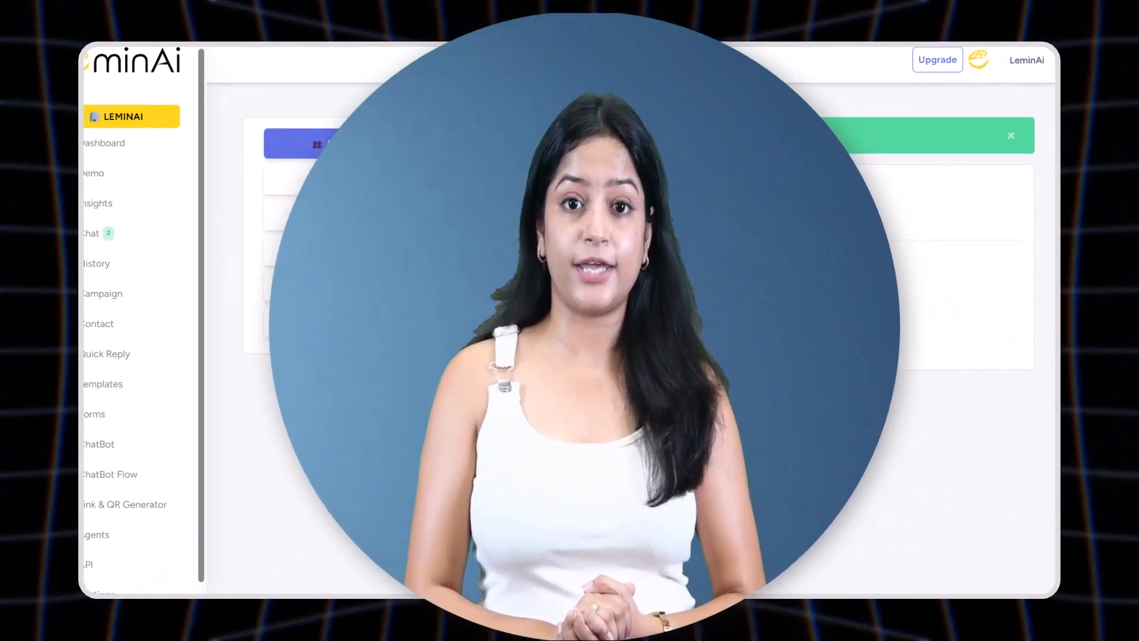
# Enable Auto Assign for the existing agent and save the change.
pyautogui.click(163, 473)
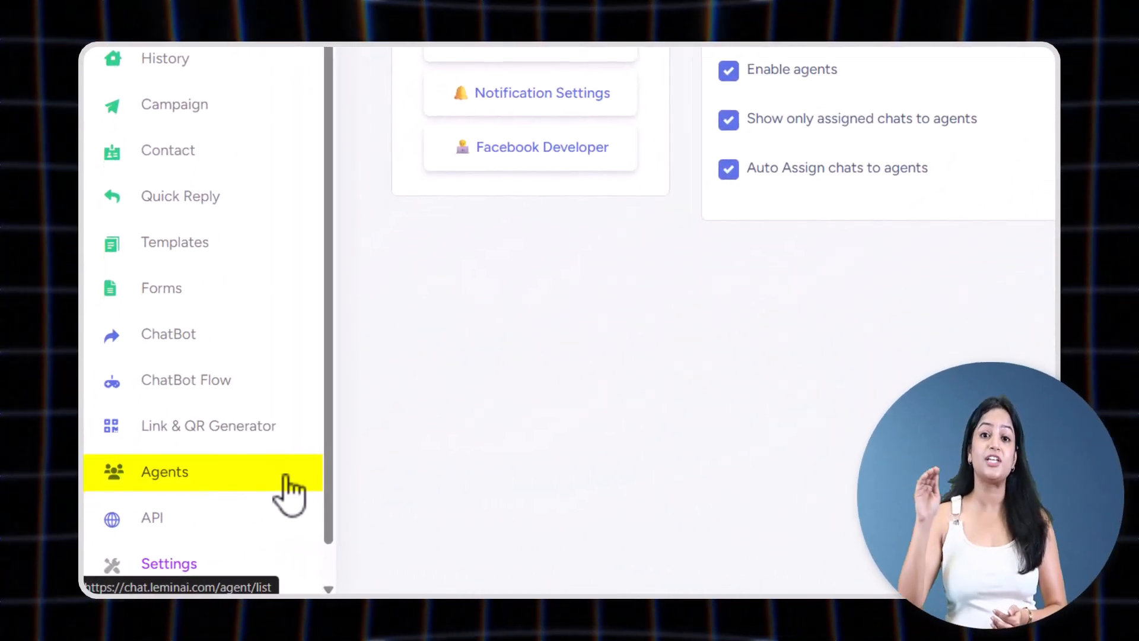
pyautogui.click(164, 472)
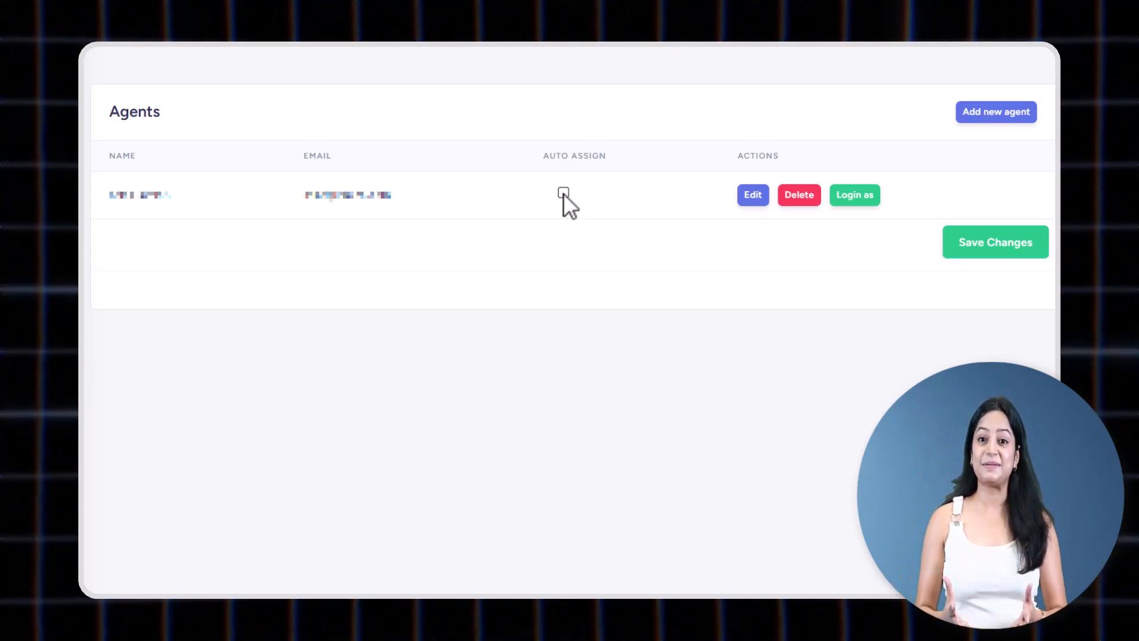
pyautogui.click(562, 192)
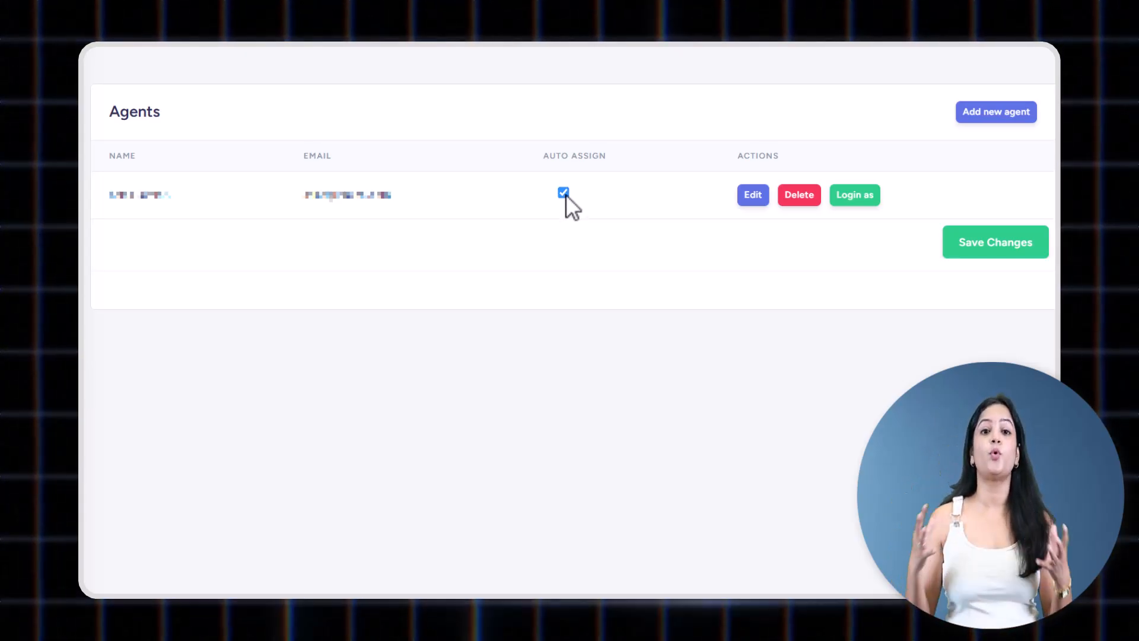
pyautogui.click(562, 193)
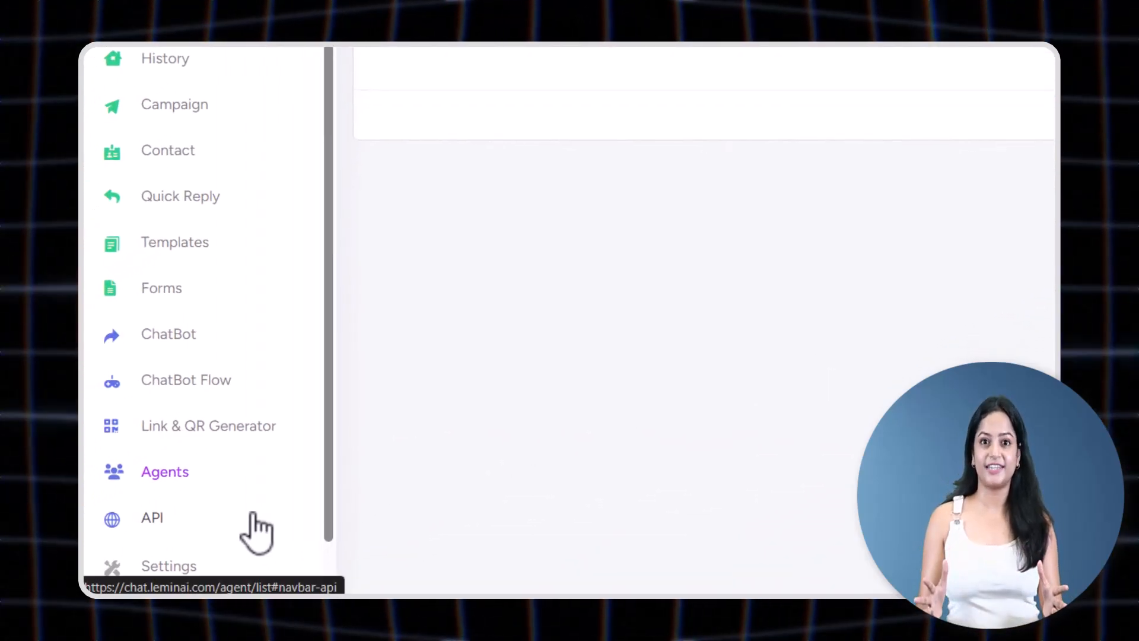
# View the API Documentation endpoints for fetching templates and sending template messages.
pyautogui.click(151, 517)
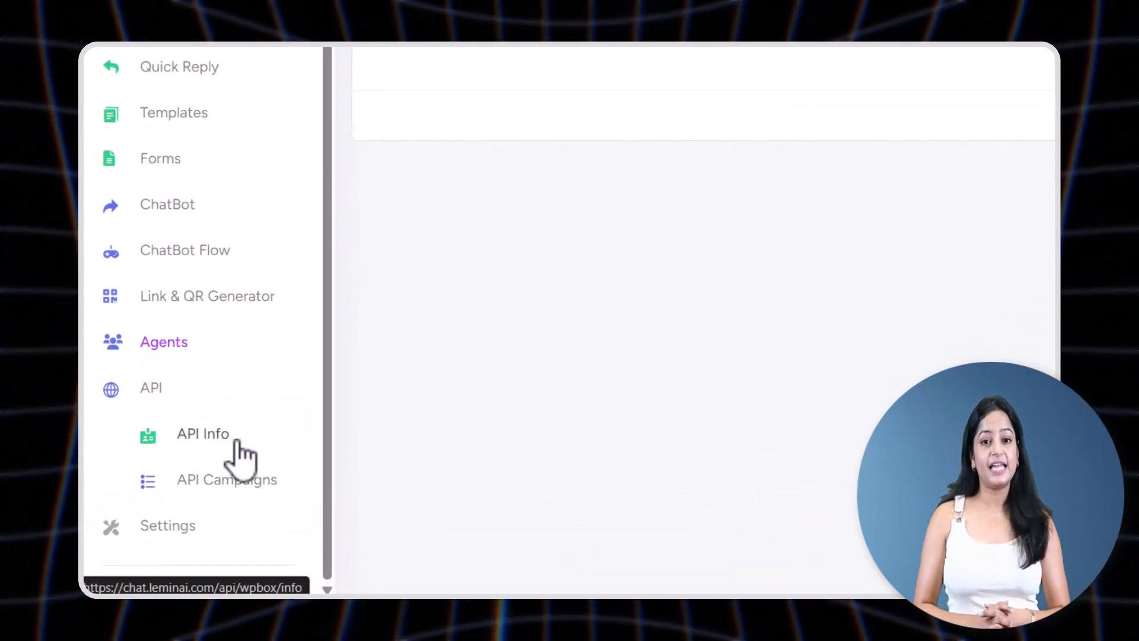
pyautogui.click(203, 434)
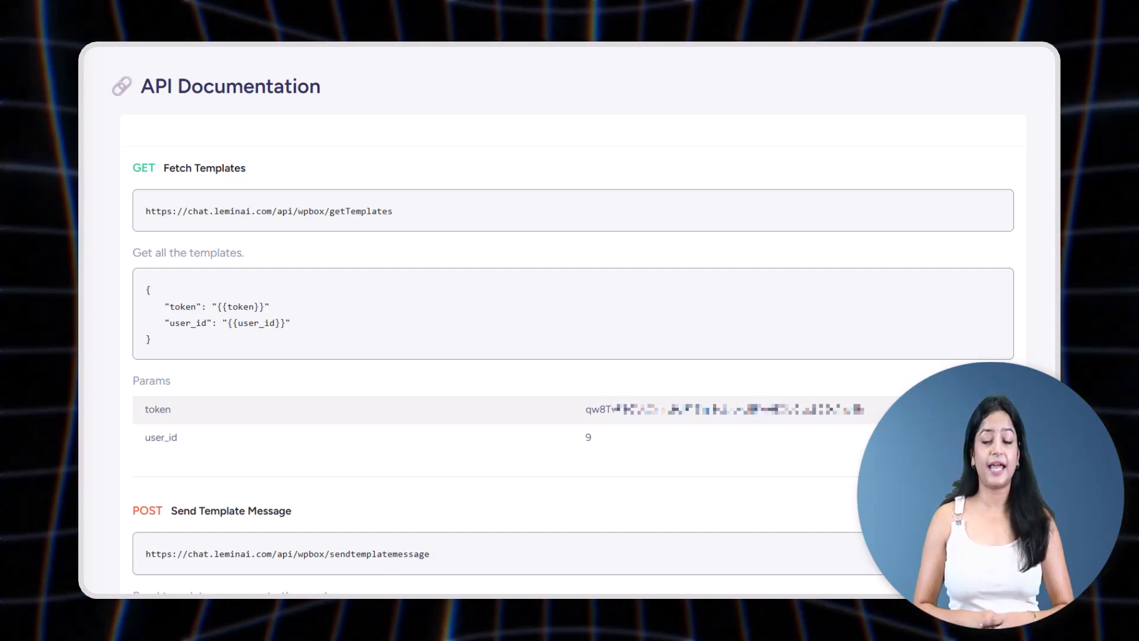